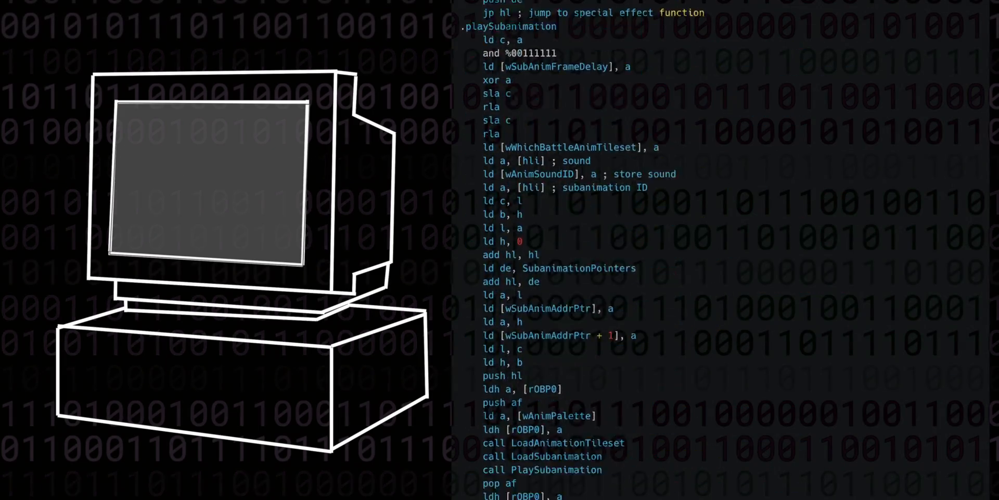
{"action": "scroll", "scroll_direction": "down", "scroll_amount": 3}
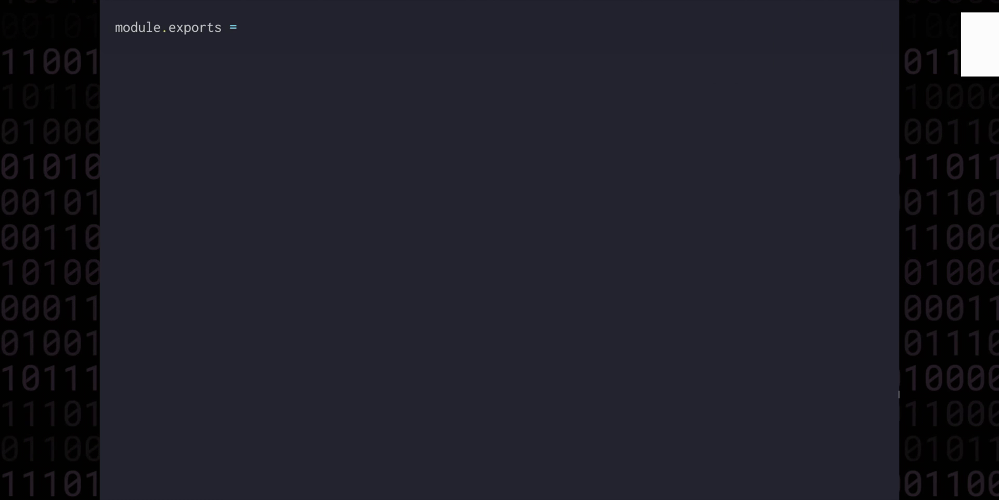
{"action": "type", "text": "[\\n  'ip', 'acc',\\n  'r1', 'r2', 'r3'\\n];"}
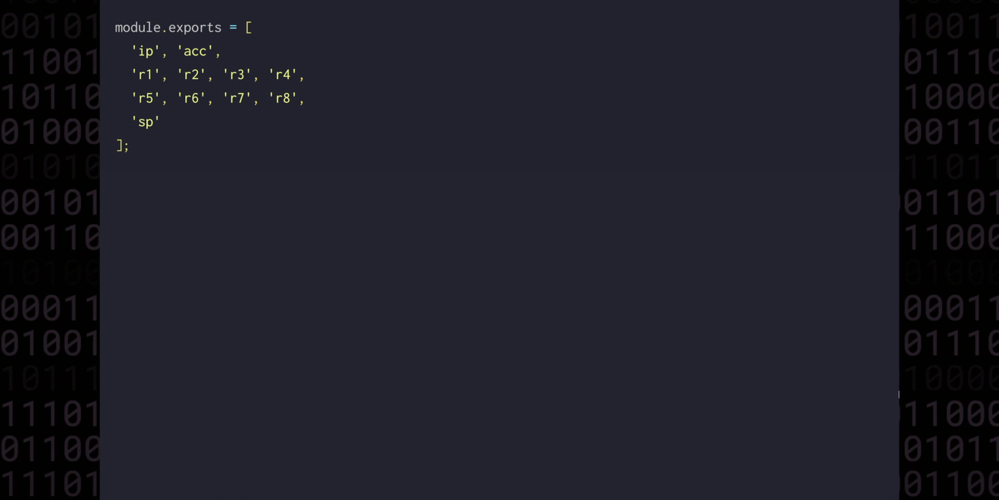
{"action": "type", "text": ", 'fp', 'mb'"}
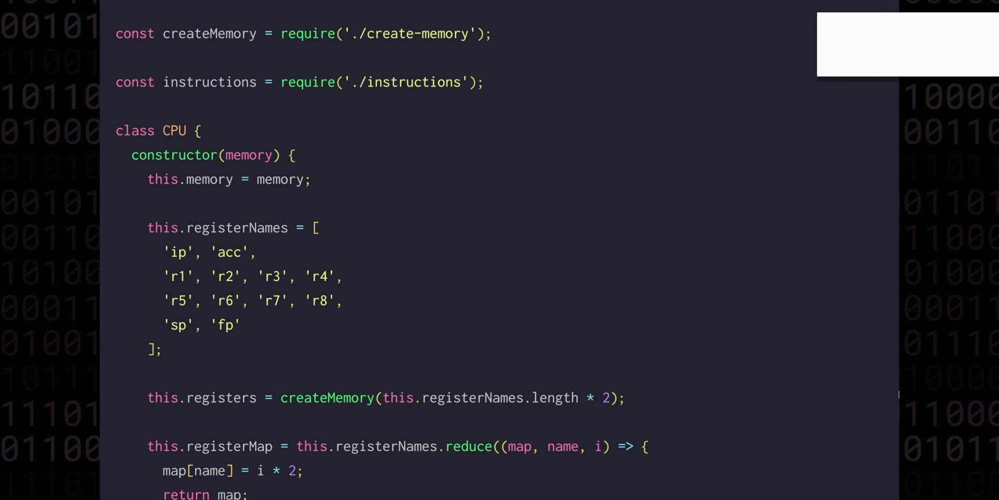
{"action": "type", "text": "const registers = require('./r"}
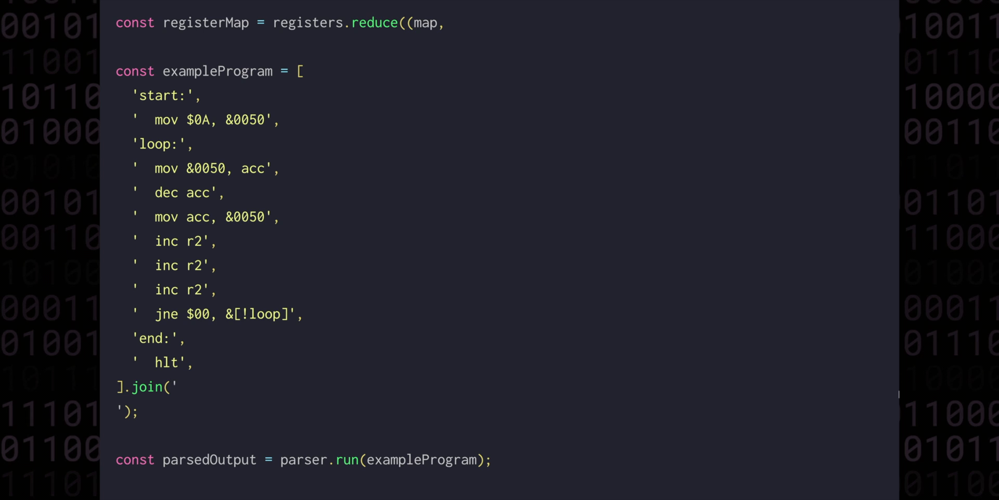
{"action": "type", "text": "regName, index) => {"}
{"action": "type", "text": "}, {});"}
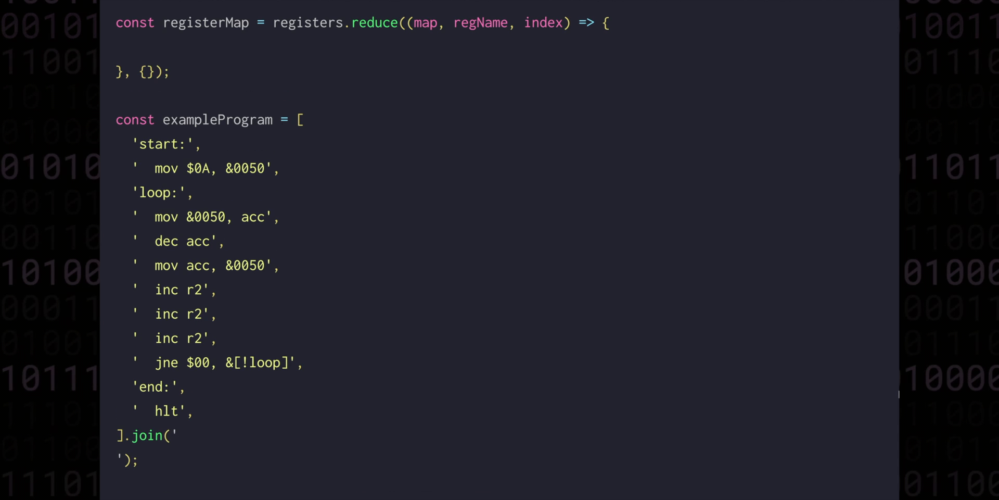
{"action": "type", "text": "map[regName"}
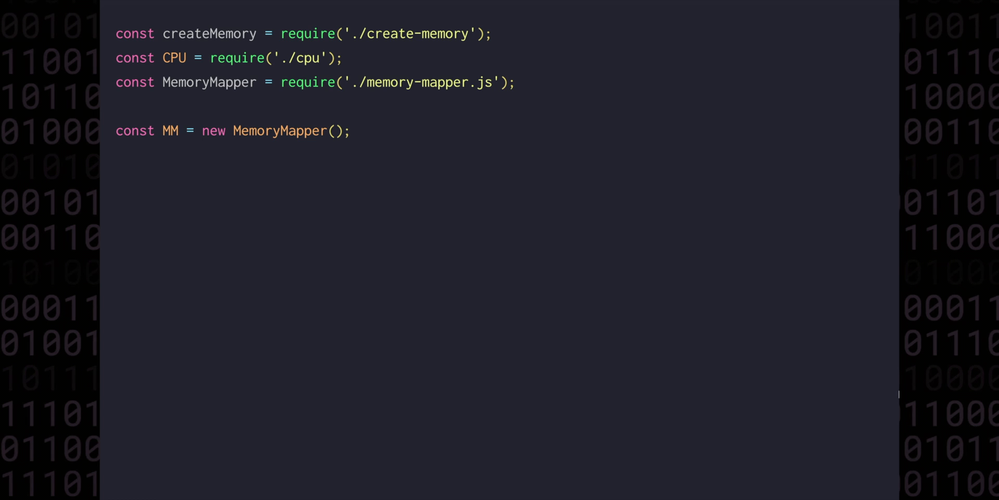
{"action": "type", "text": "const createBankedMemory ="}
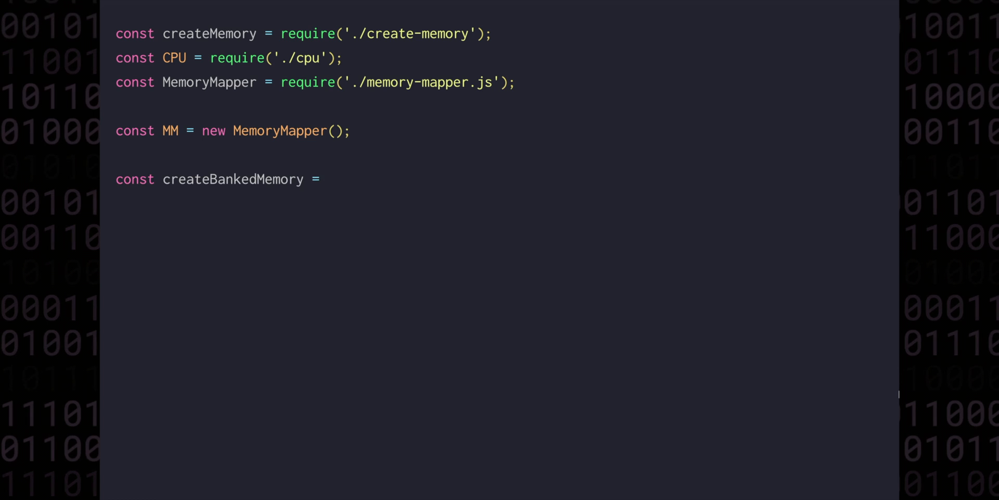
{"action": "type", "text": "(n,"}
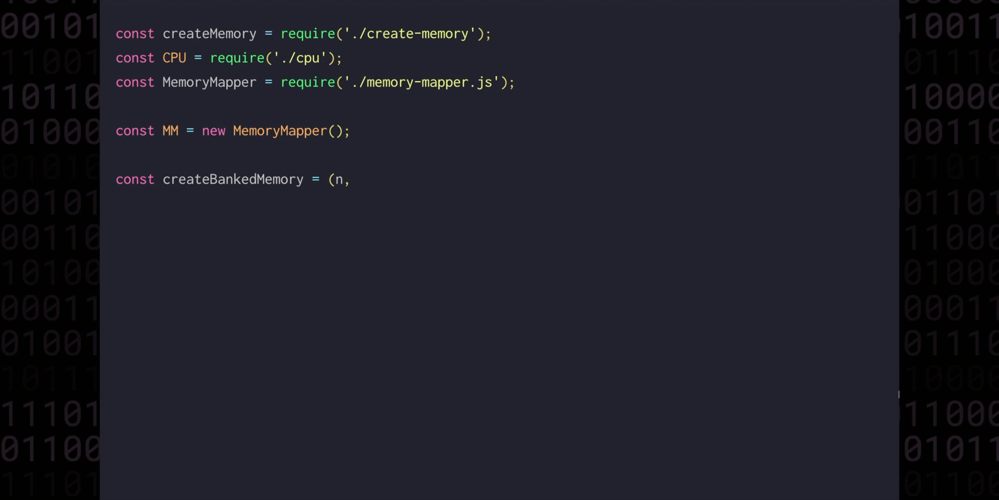
{"action": "type", "text": "bankSize, cpu) =>"}
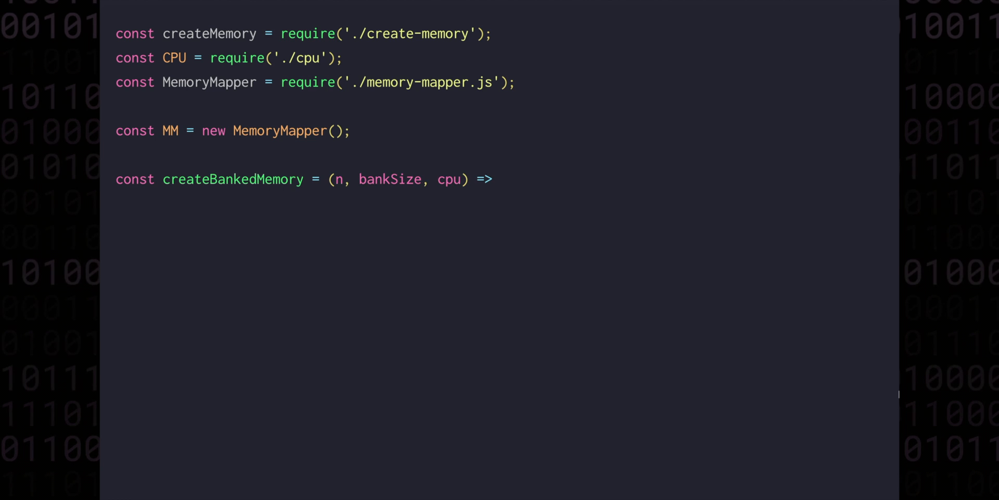
{"action": "type", "text": "{"}
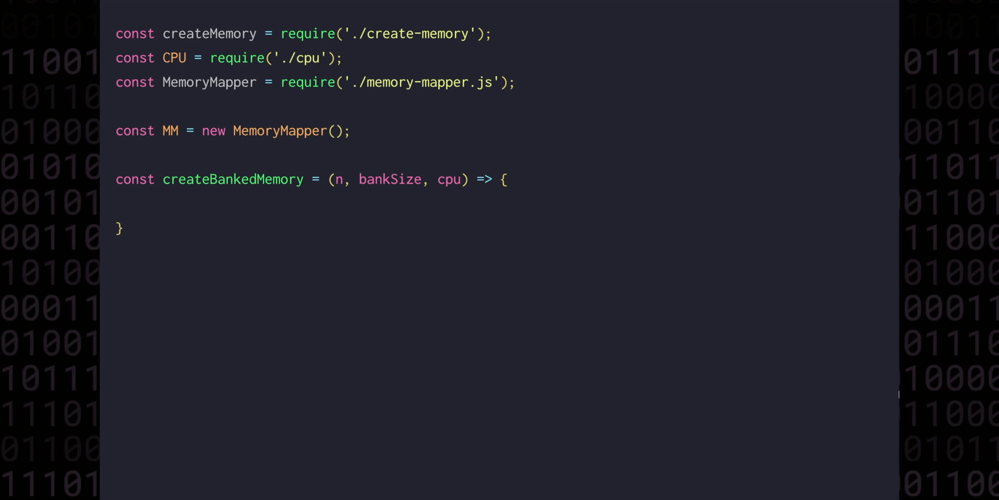
{"action": "type", "text": "con"}
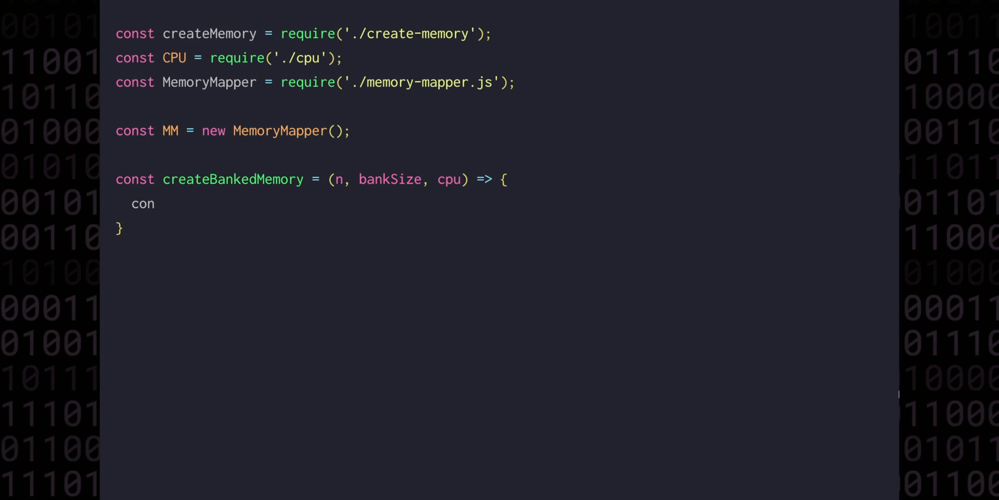
{"action": "type", "text": "st bankBuffers = Array.from({length: n}, () => new"}
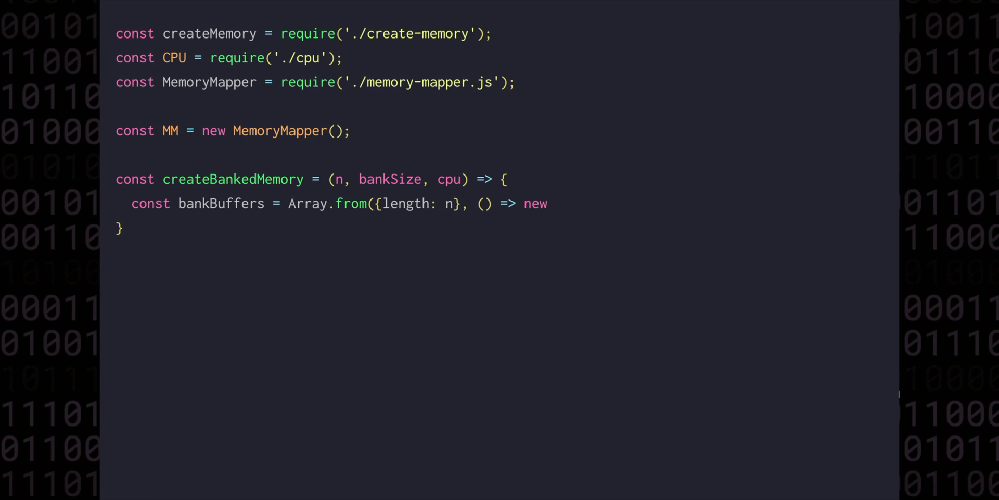
{"action": "type", "text": "ArrayBuffer(bankSize));"}
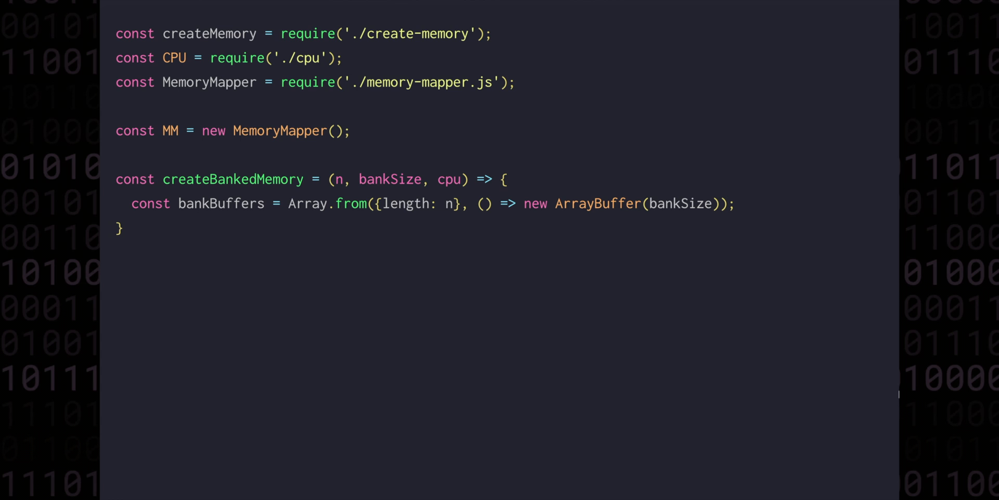
{"action": "type", "text": "const banks"}
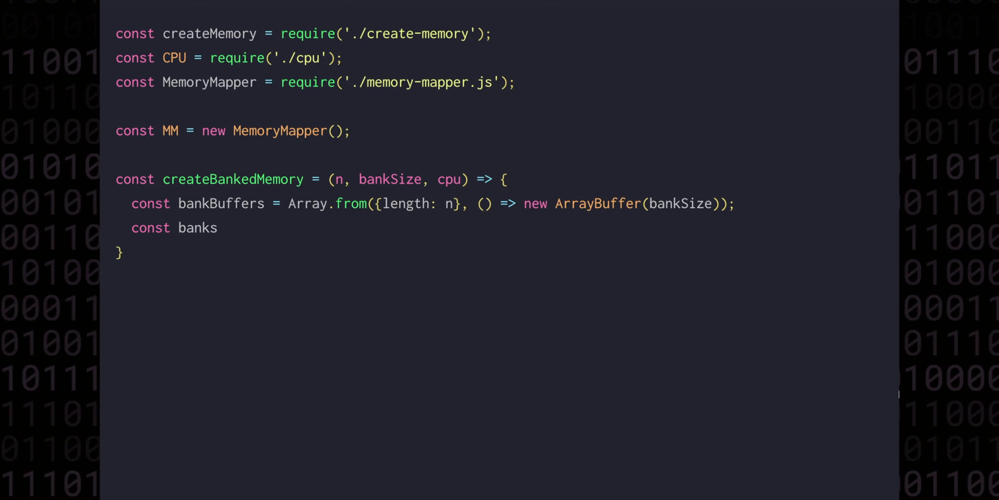
{"action": "type", "text": "= bankBuffers.map(ab =>"}
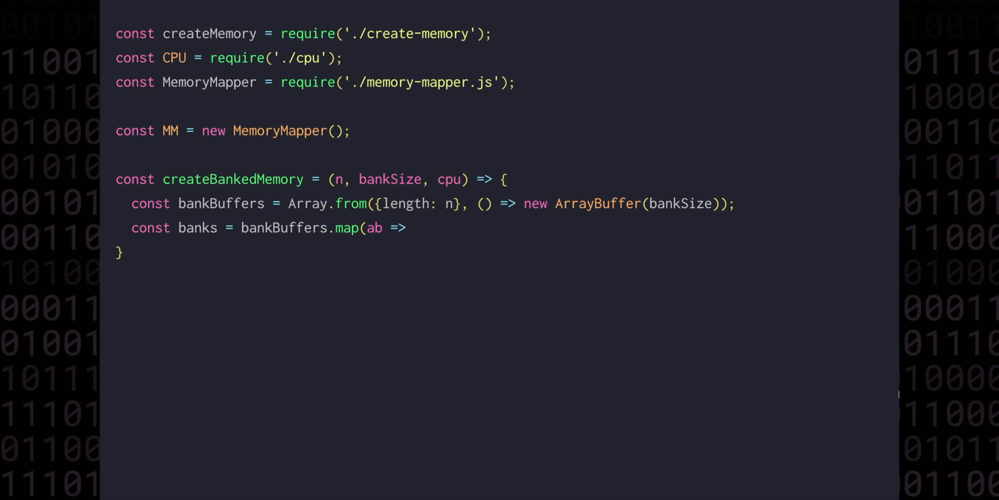
{"action": "type", "text": "new DataView(ab))"}
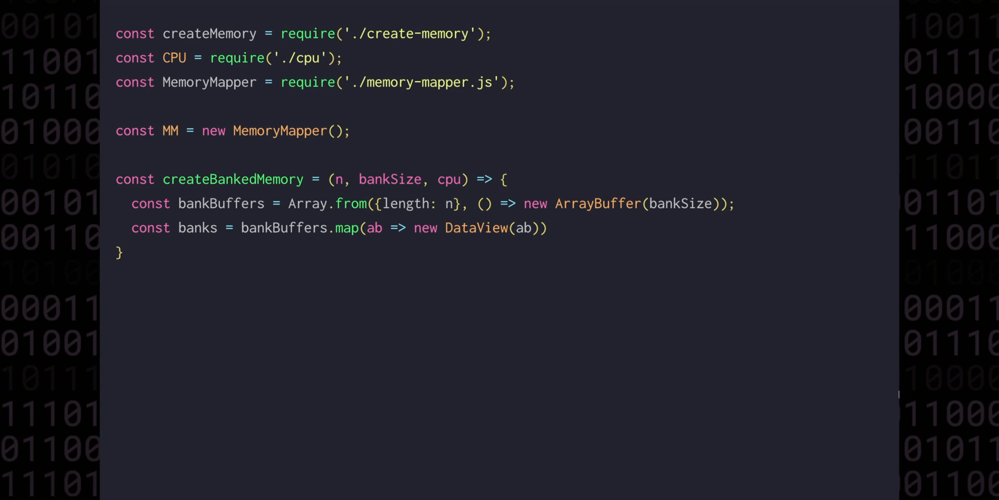
{"action": "type", "text": ";"}
{"action": "type", "text": "const dataViewMethods = ["}
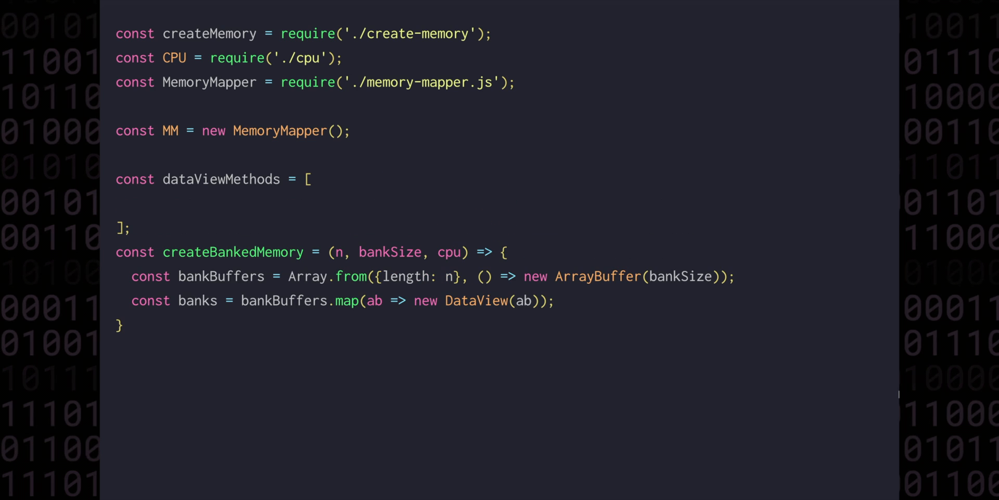
{"action": "type", "text": "'getUint8',"}
{"action": "type", "text": "const interface ="}
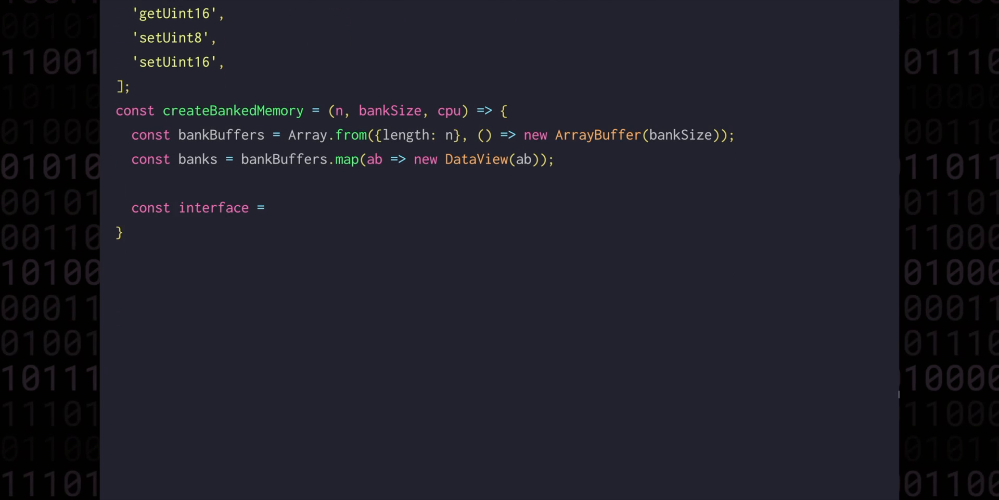
{"action": "type", "text": "dataViewMethods.reduce((dvOut, fnName) => {"}
{"action": "type", "text": "}, {});"}
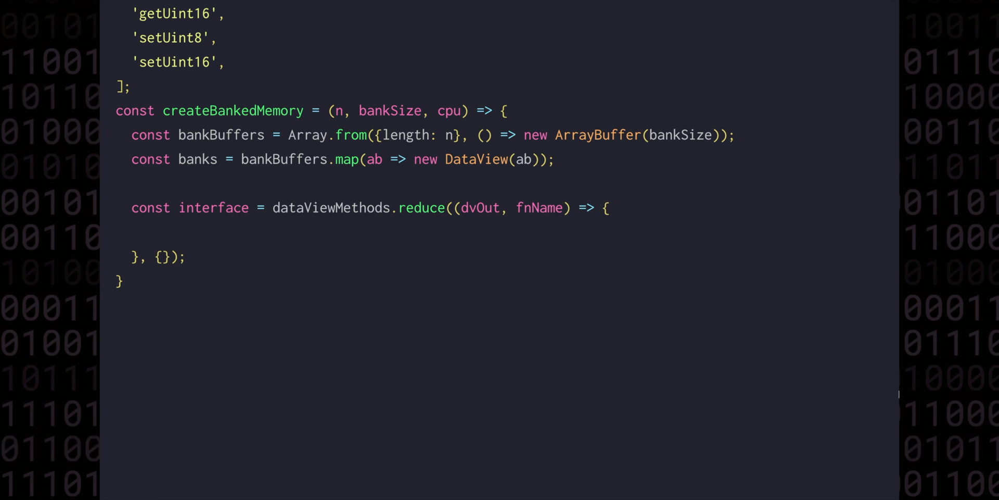
{"action": "type", "text": "dvOut["}
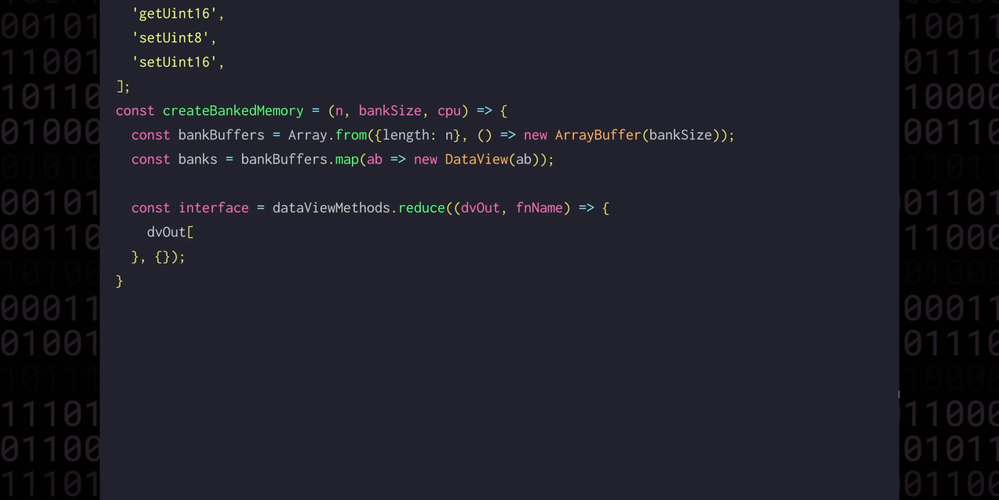
{"action": "type", "text": "fnName] = for"}
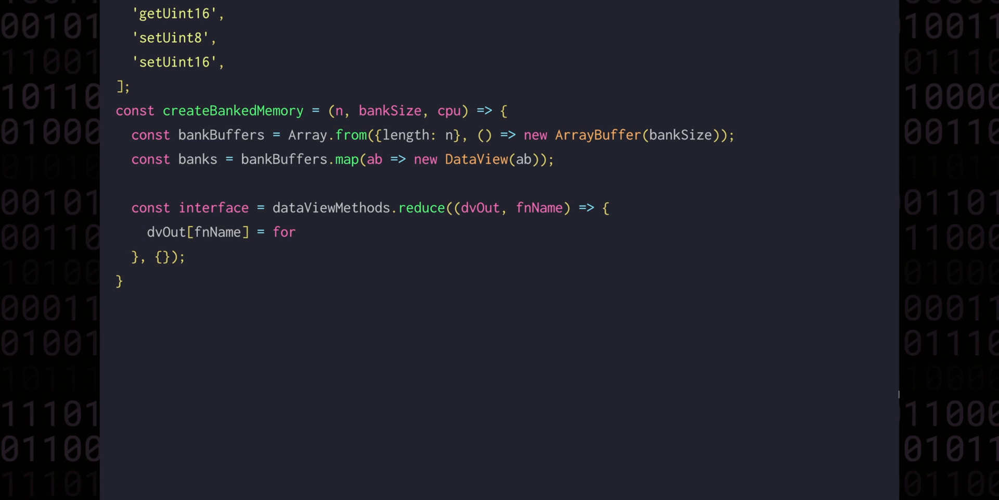
{"action": "type", "text": "wardToDataView(fnName);"}
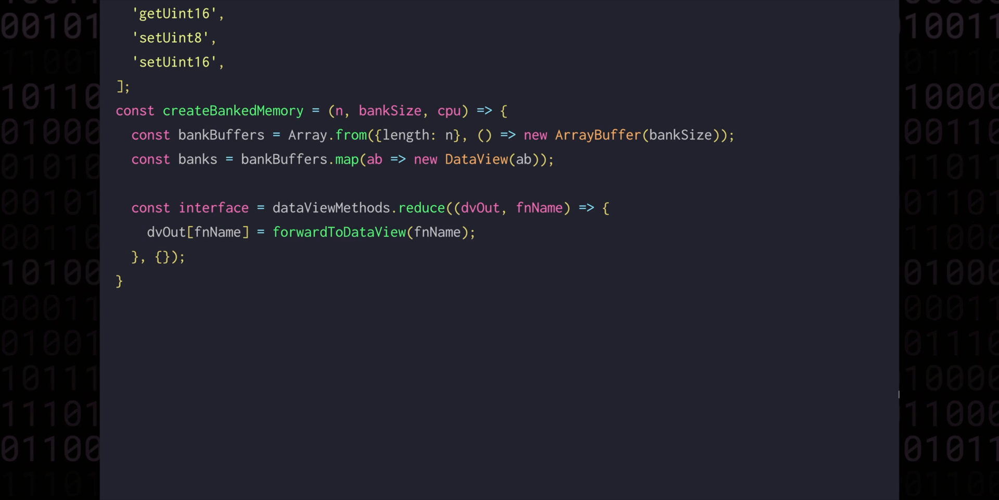
{"action": "type", "text": "return dvOut;"}
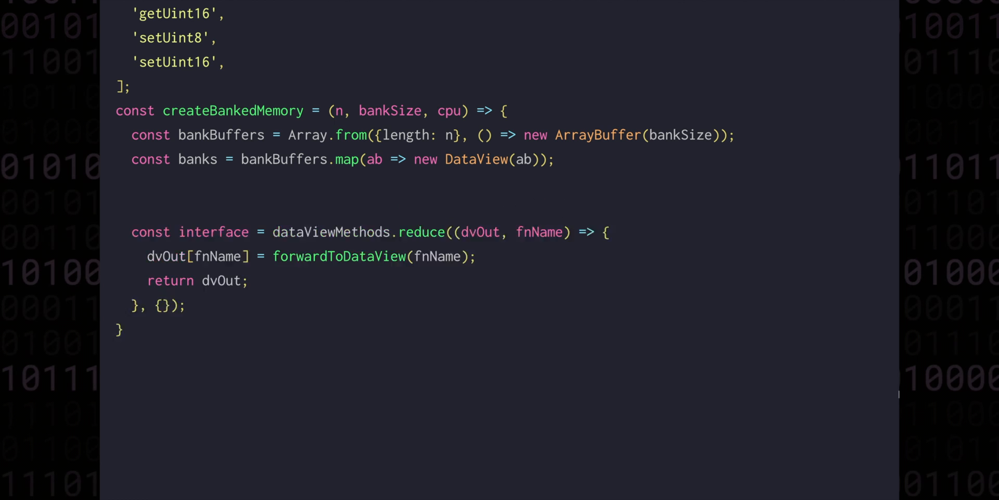
{"action": "type", "text": "const forwardToDataView ="}
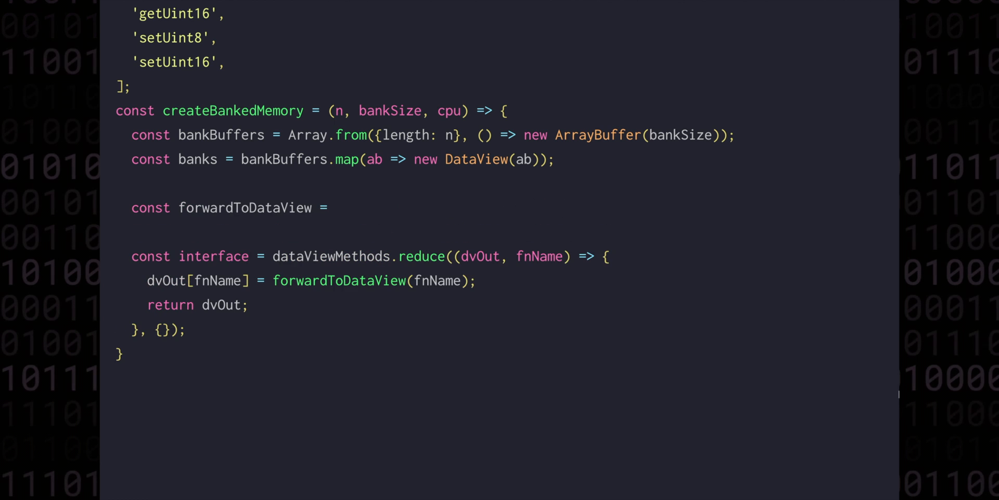
{"action": "type", "text": "name =>"}
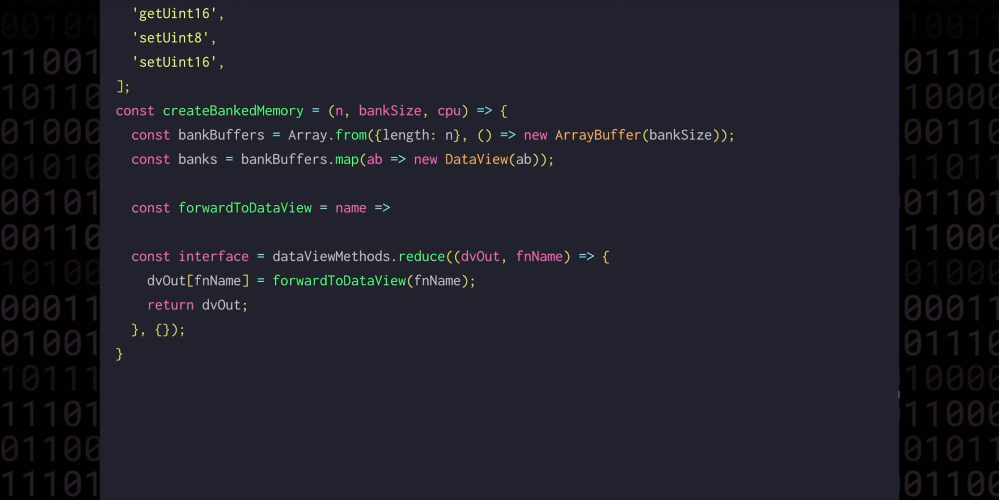
{"action": "type", "text": "(...args) => {"}
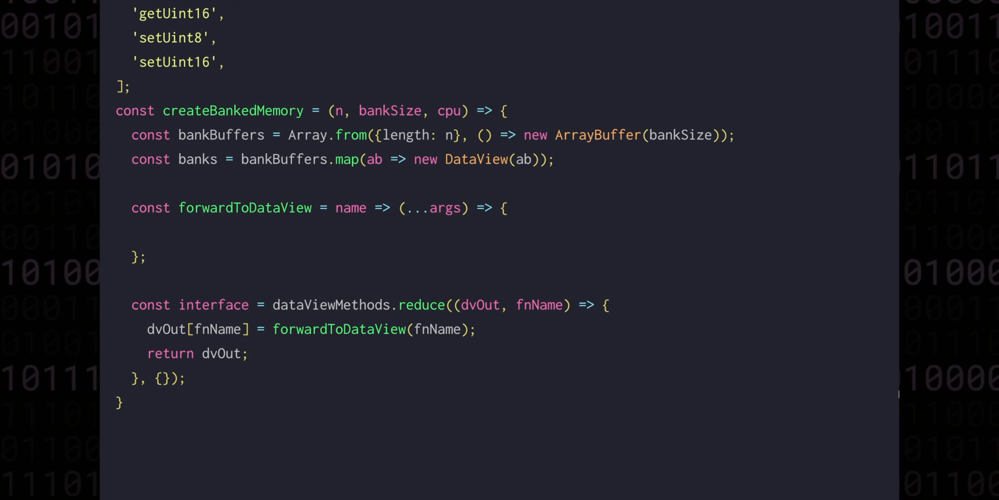
{"action": "type", "text": "const b"}
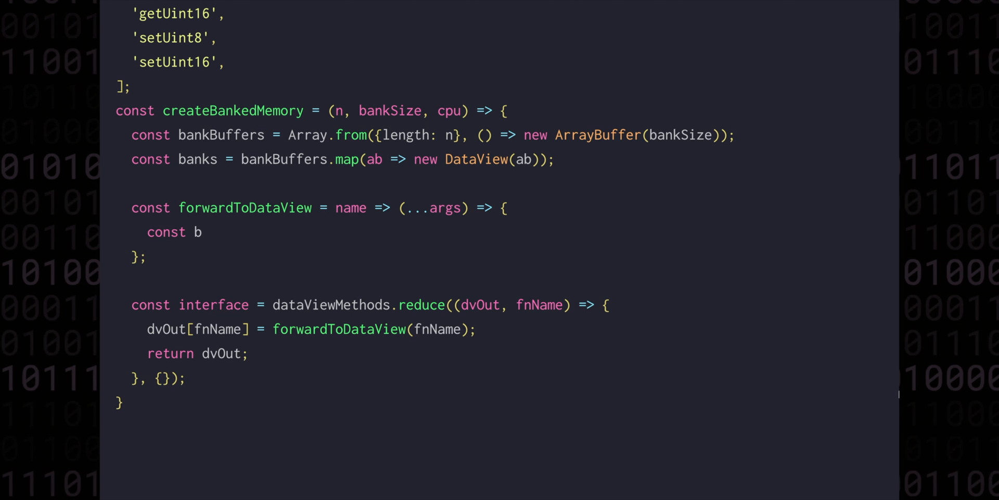
{"action": "type", "text": "ankIndex = cpu.getRegister('mb') % n;"}
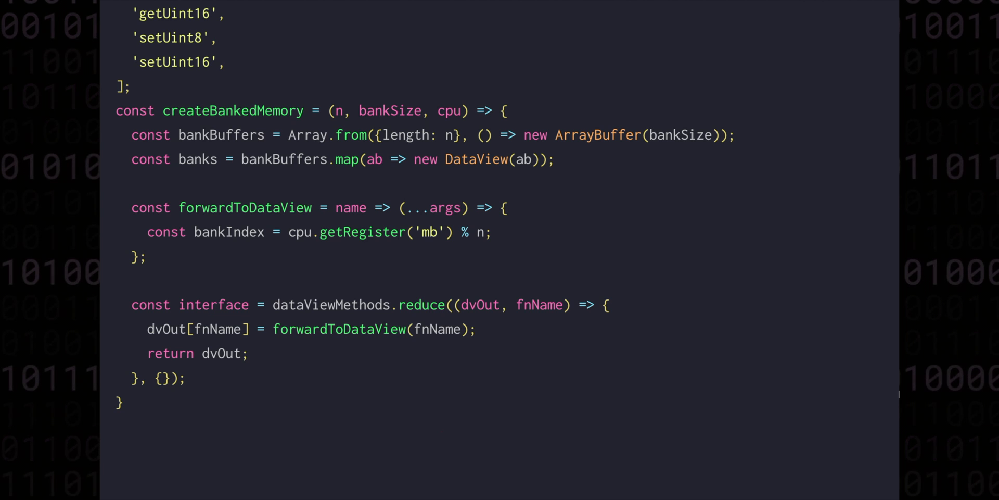
{"action": "type", "text": "const memoryBankToUse ="}
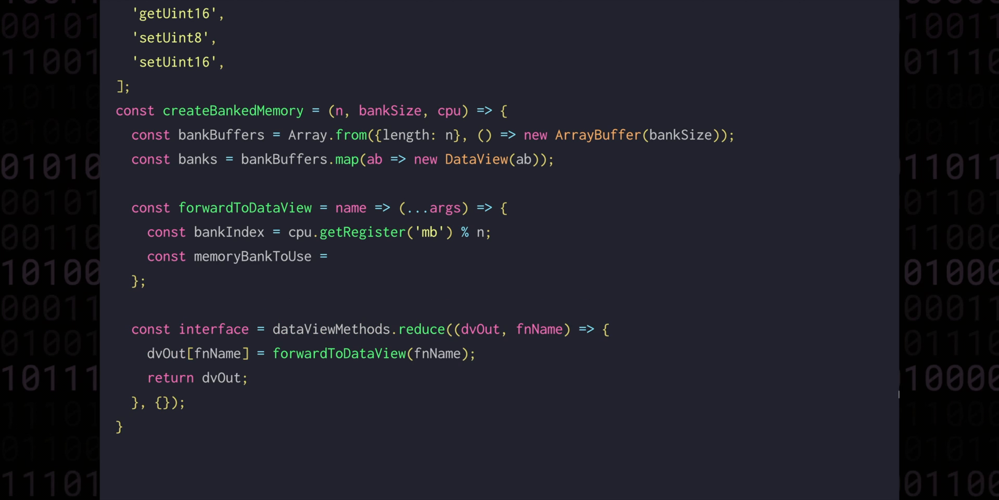
{"action": "type", "text": "banks[bankIndex];"}
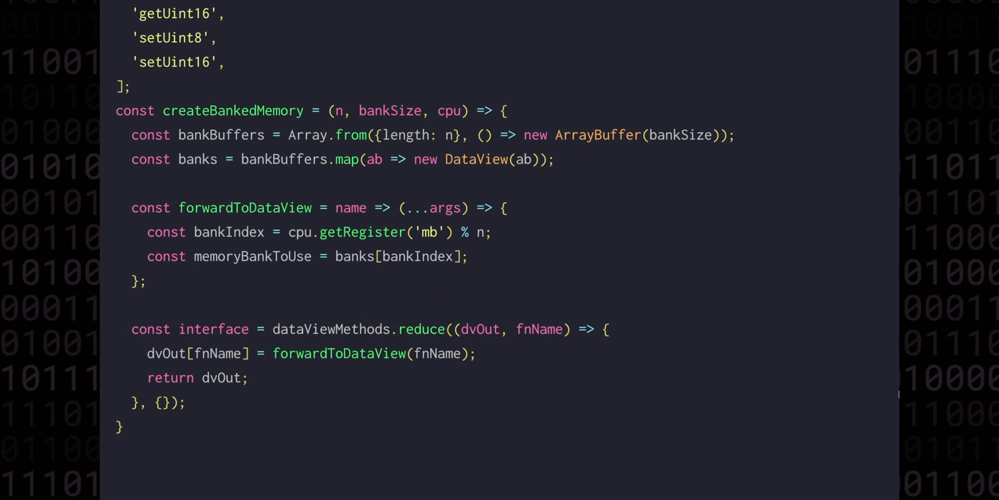
{"action": "type", "text": "return memoryBankToUse[na"}
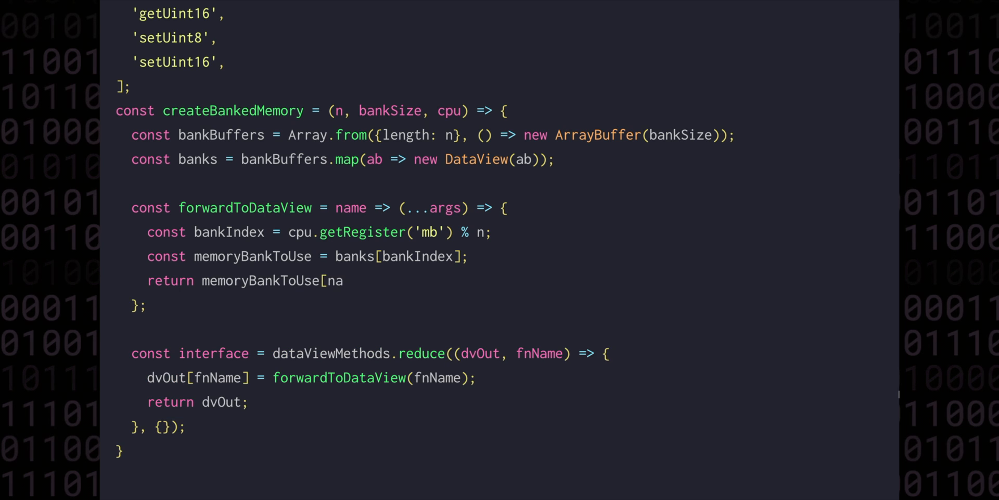
{"action": "type", "text": "me]"}
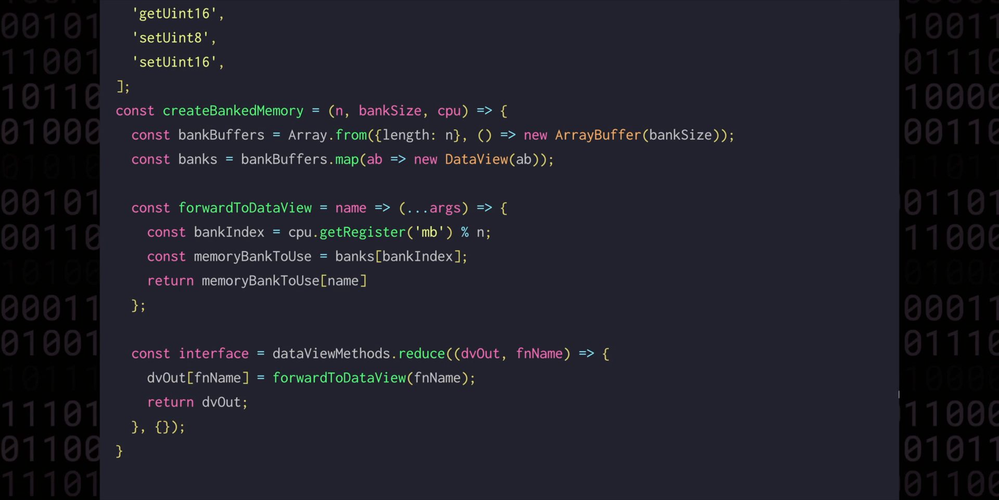
{"action": "type", "text": "(...args);"}
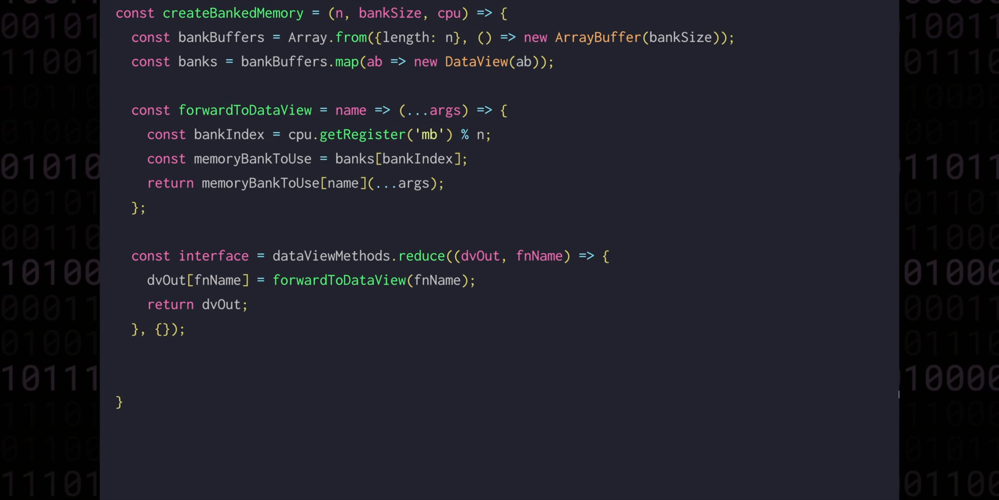
{"action": "type", "text": "return interface;"}
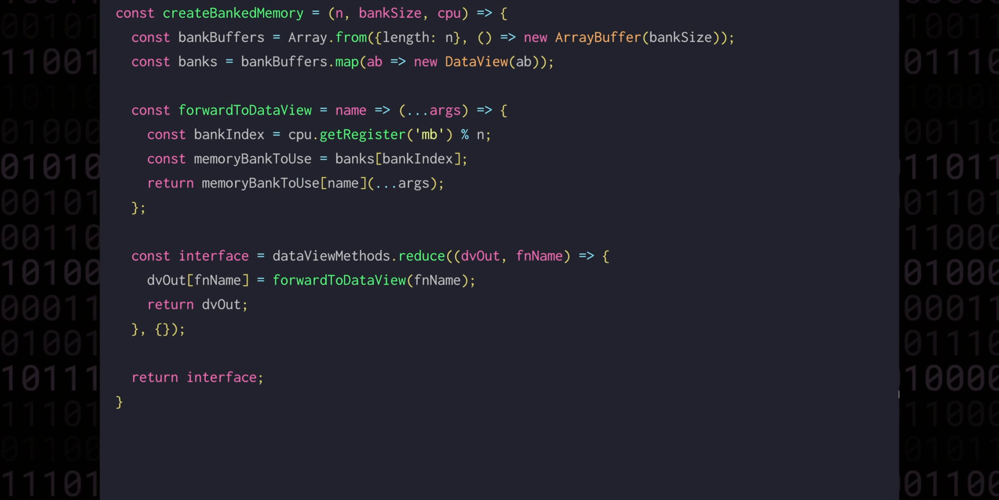
{"action": "scroll", "scroll_direction": "down", "scroll_amount": 3}
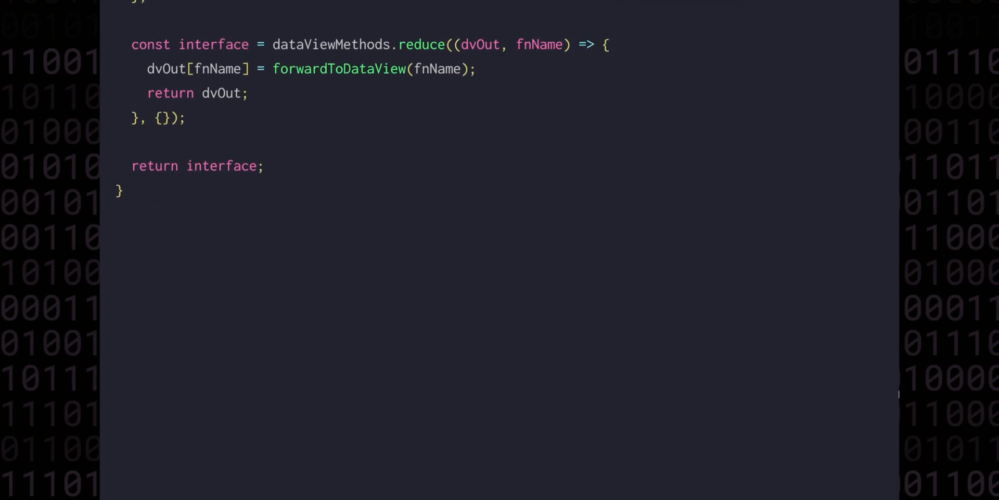
{"action": "scroll", "scroll_direction": "down", "scroll_amount": 3}
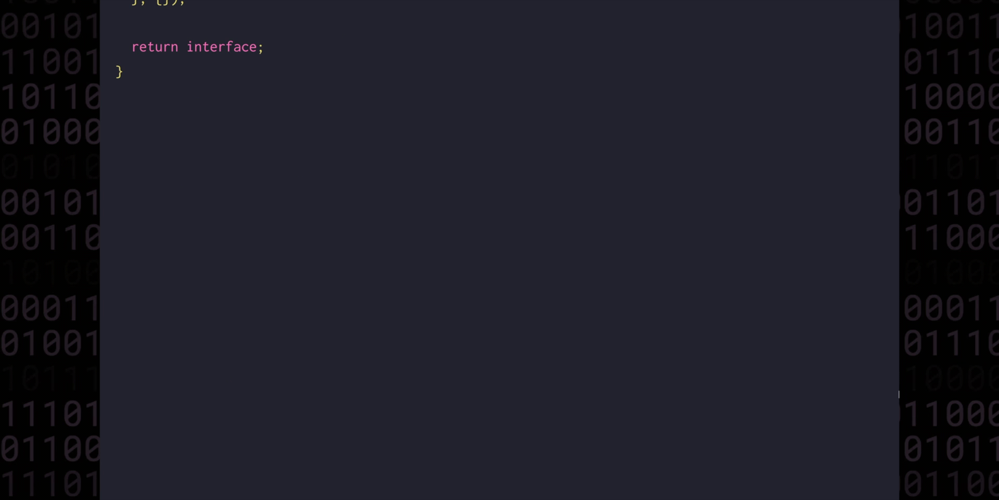
{"action": "type", "text": "const b"}
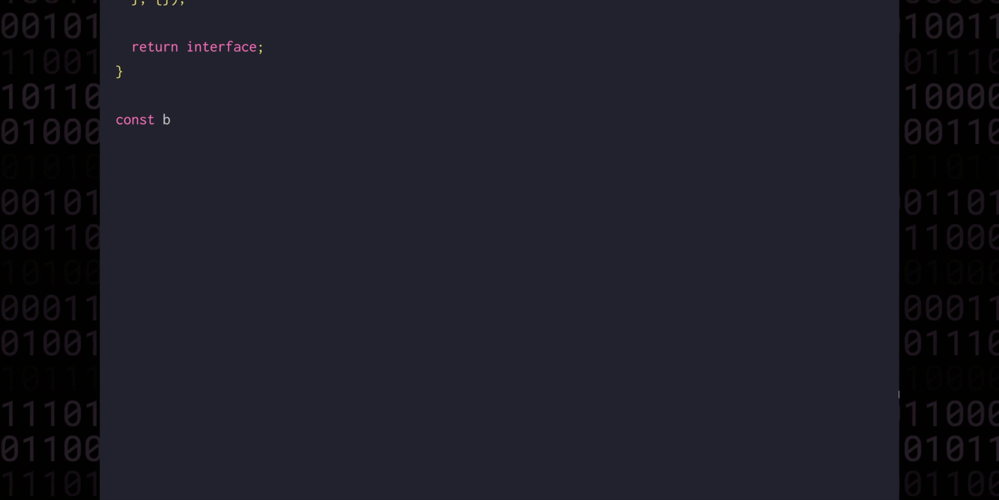
{"action": "type", "text": "ankSize = 0xff;"}
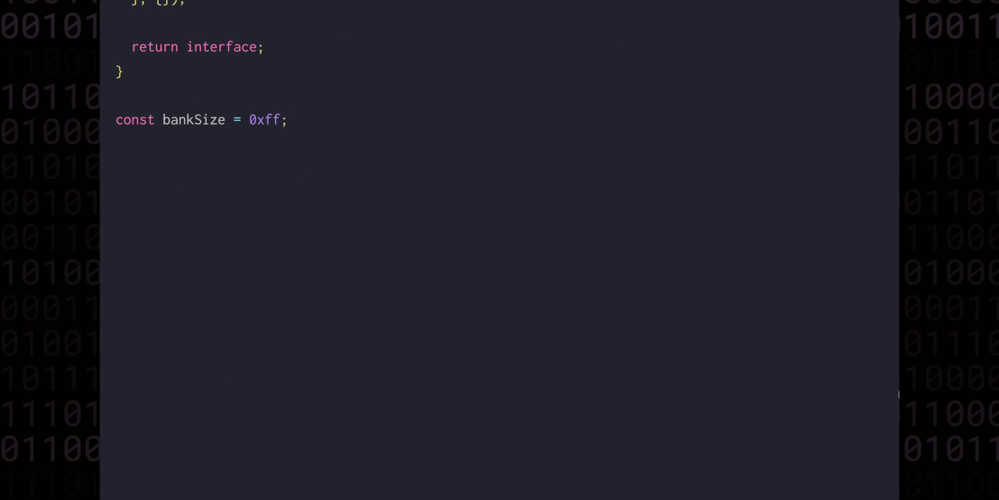
{"action": "type", "text": "const nBanks = 8;"}
{"action": "type", "text": "const cpu = new CPU"}
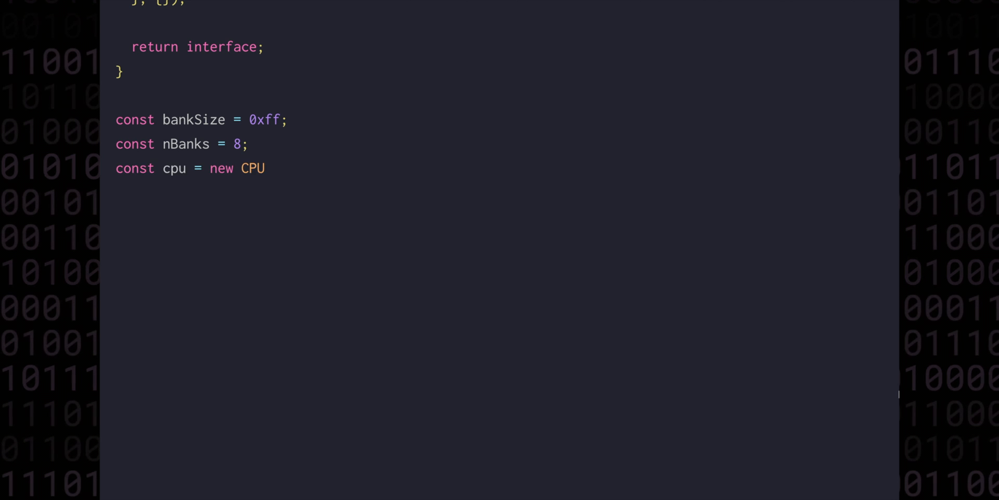
{"action": "type", "text": "(MM);"}
{"action": "type", "text": "const memoryBankDevice ="}
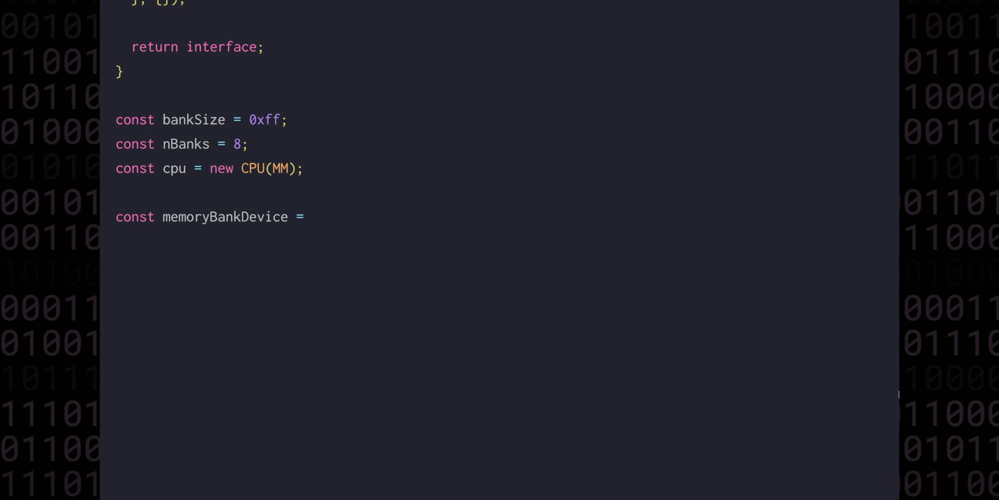
{"action": "type", "text": "createBankedMemor"}
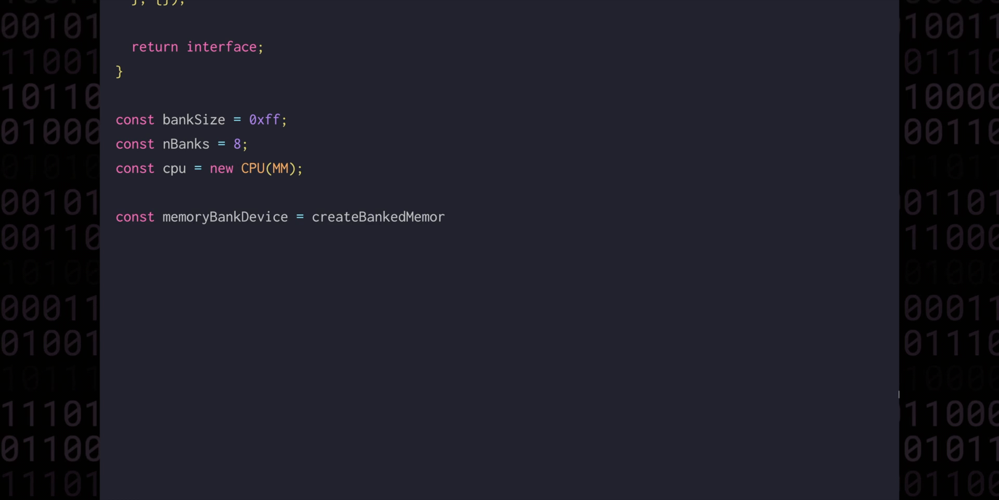
{"action": "type", "text": "y(nBanks, bankSize, cpu);"}
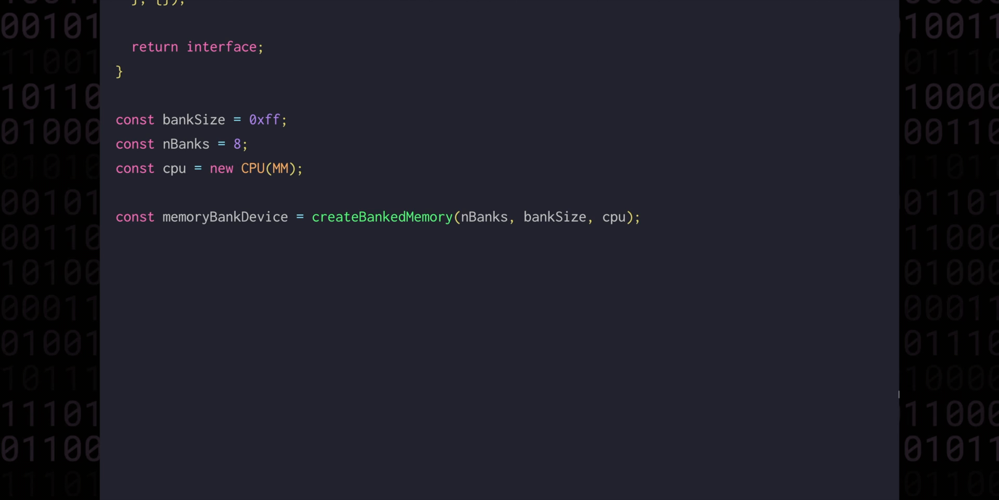
{"action": "type", "text": "MM.map(memoryBankDevice,"}
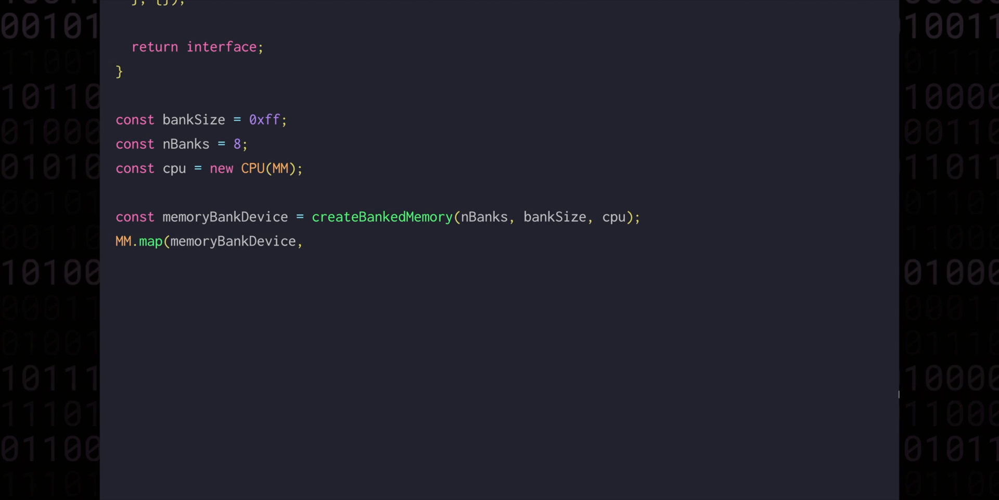
{"action": "type", "text": "0,"}
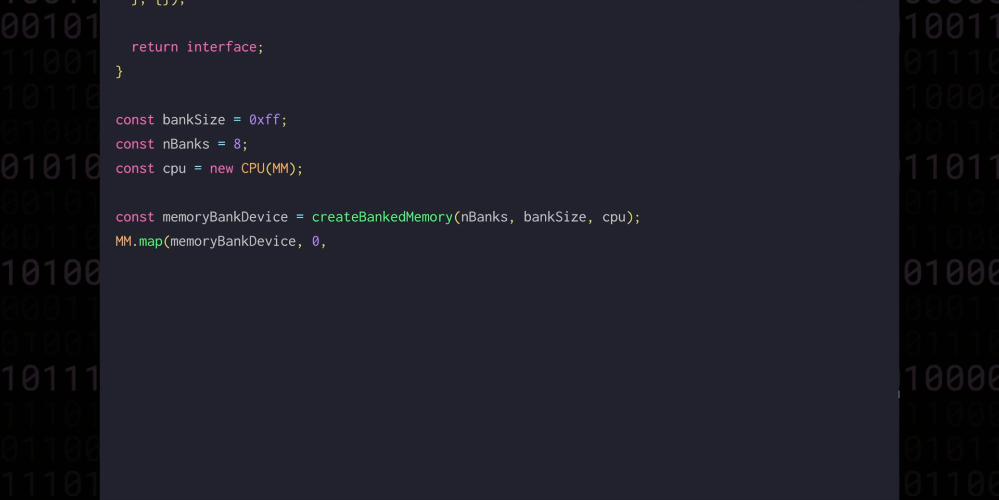
{"action": "type", "text": "bankSize);"}
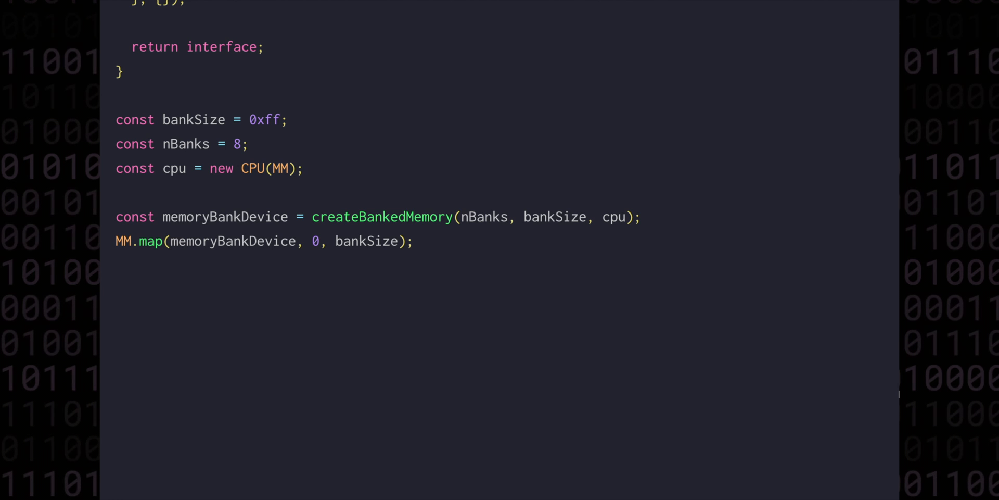
{"action": "type", "text": "const regularMemory = createM"}
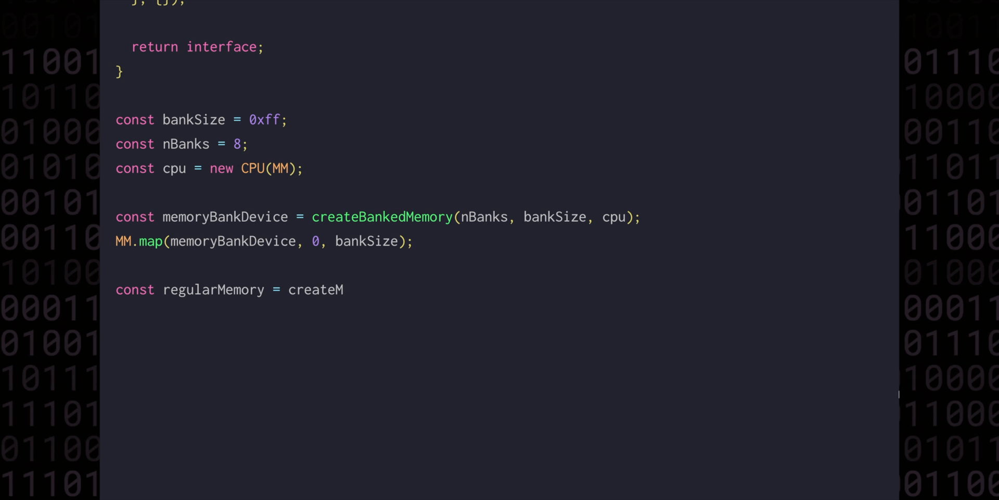
{"action": "type", "text": "emory(0xff00);"}
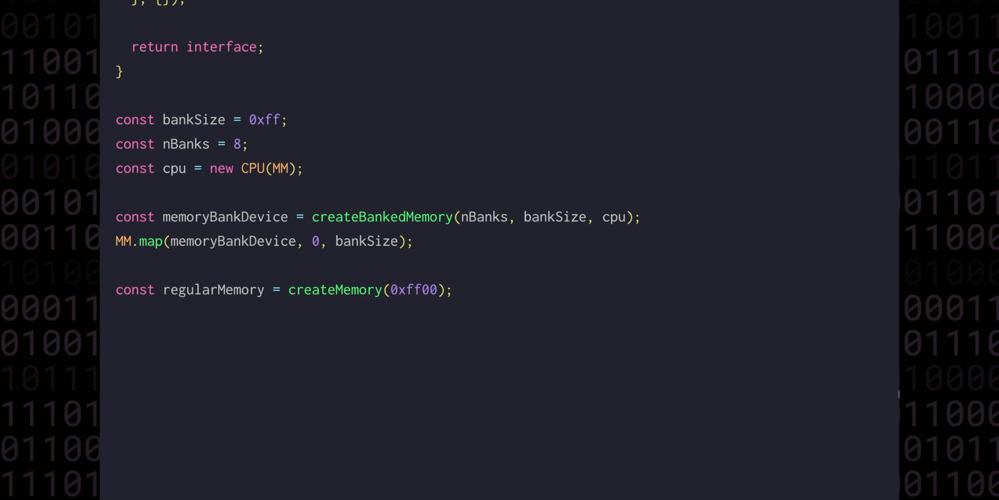
{"action": "type", "text": "MM.map(regularM"}
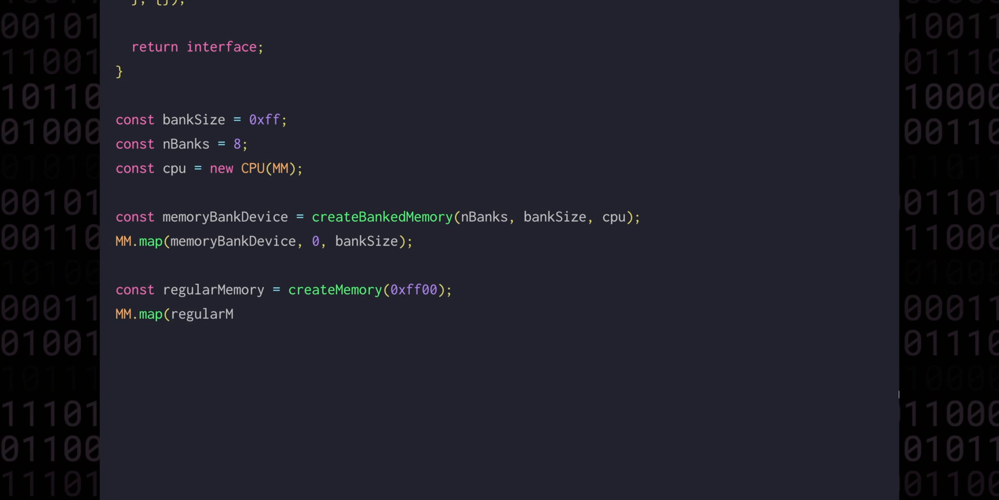
{"action": "type", "text": "emory, bankSize,"}
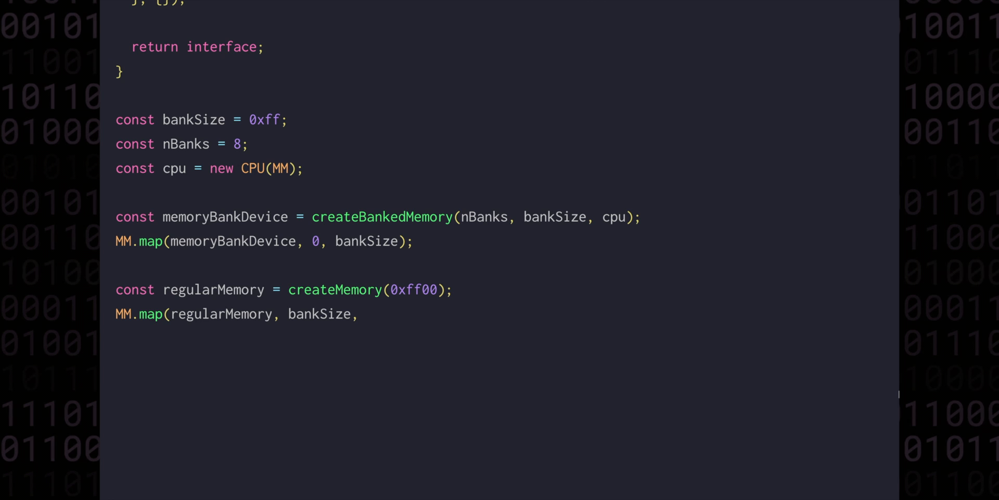
{"action": "type", "text": "0xffff"}
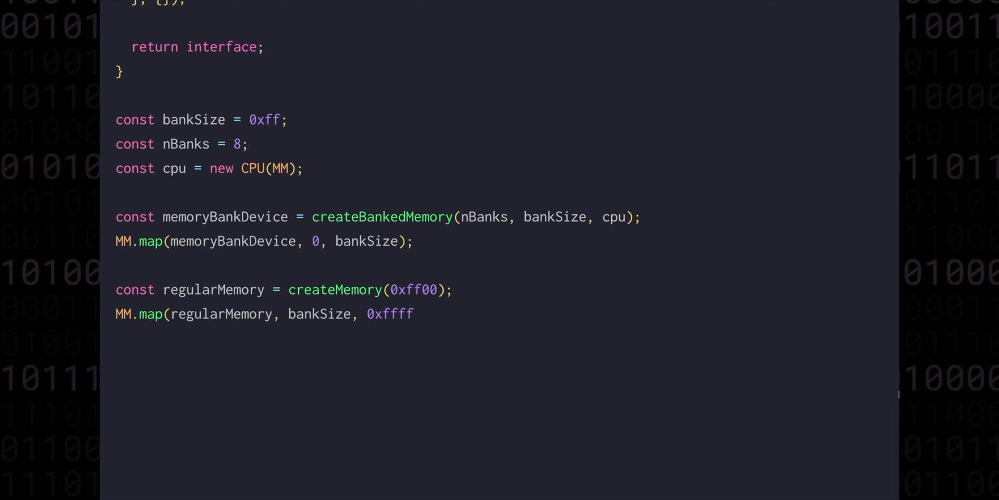
{"action": "type", "text": ", true);"}
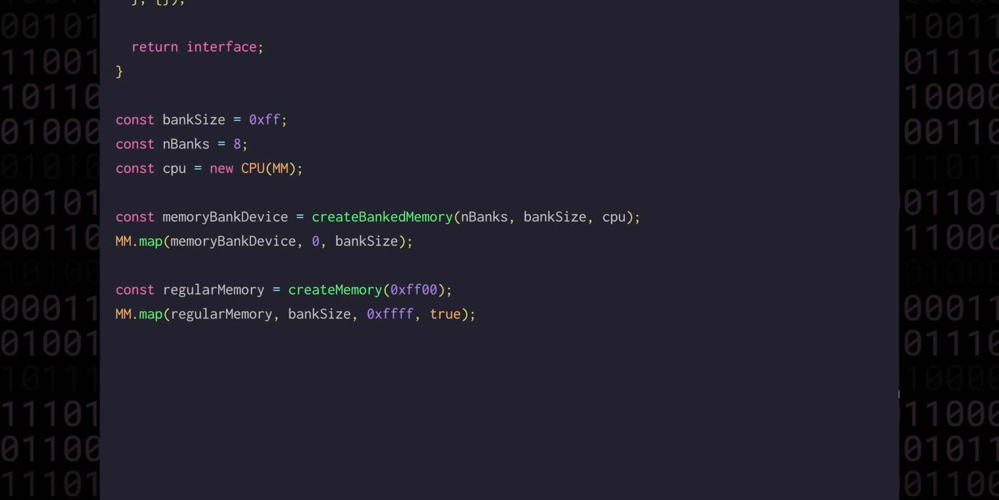
{"action": "scroll", "scroll_direction": "down", "scroll_amount": 3}
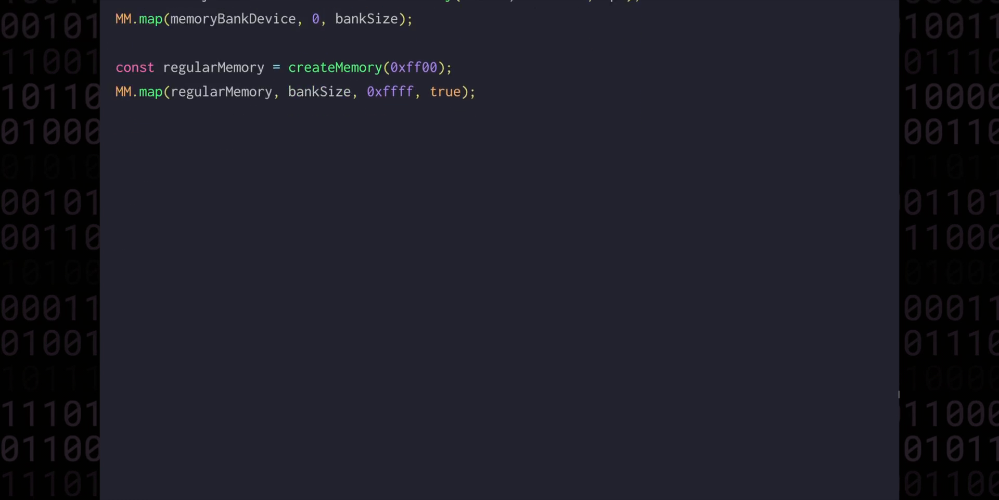
{"action": "type", "text": "console.log('writing value 1 to address 0');"}
{"action": "type", "text": "MM.setUint16(0, 1);"}
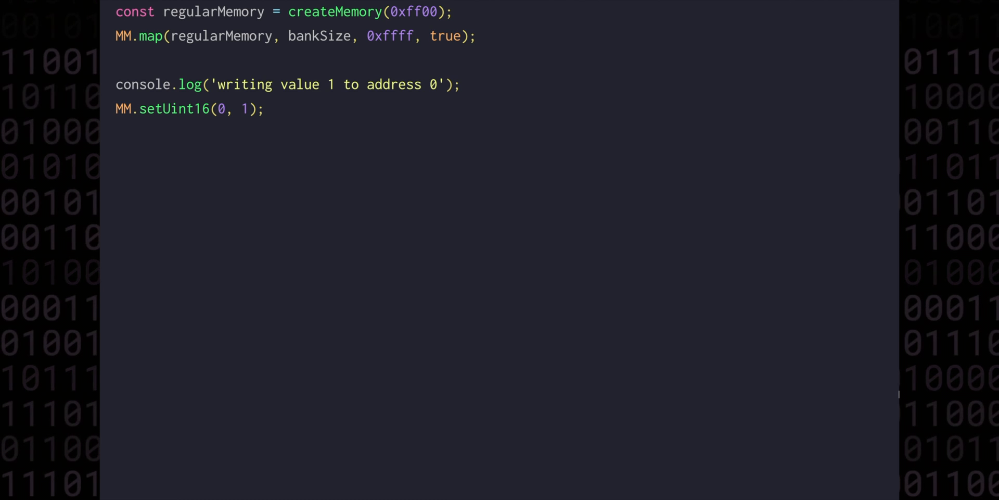
{"action": "type", "text": "console.lo"}
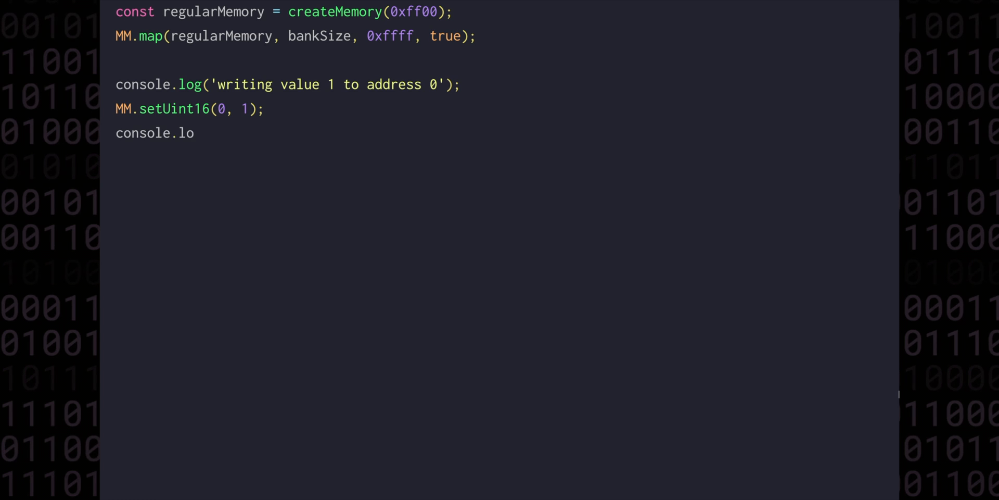
{"action": "type", "text": "g('reading value at address 0: ', MM.getUint16(0));"}
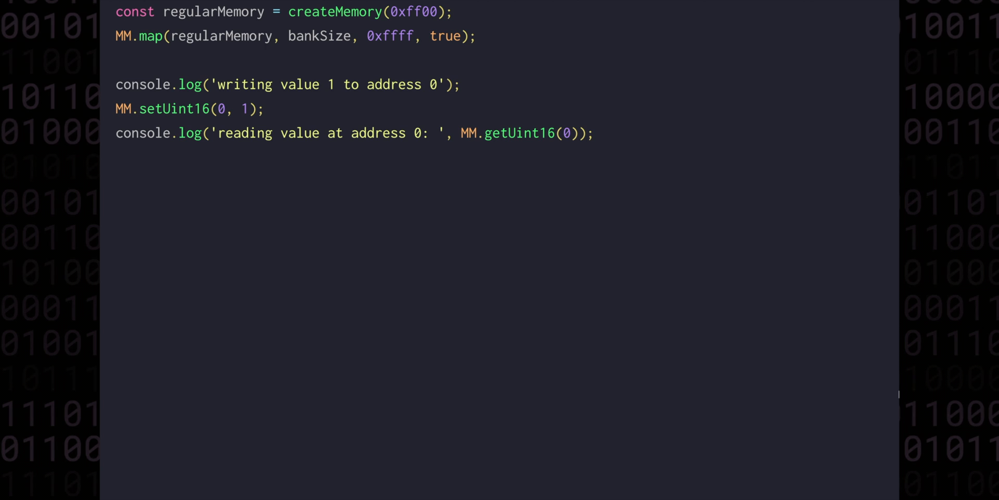
{"action": "type", "text": "console.log('\\n::: switching memory bank (0 -> 1)');"}
{"action": "type", "text": "cpu.setRegister('"}
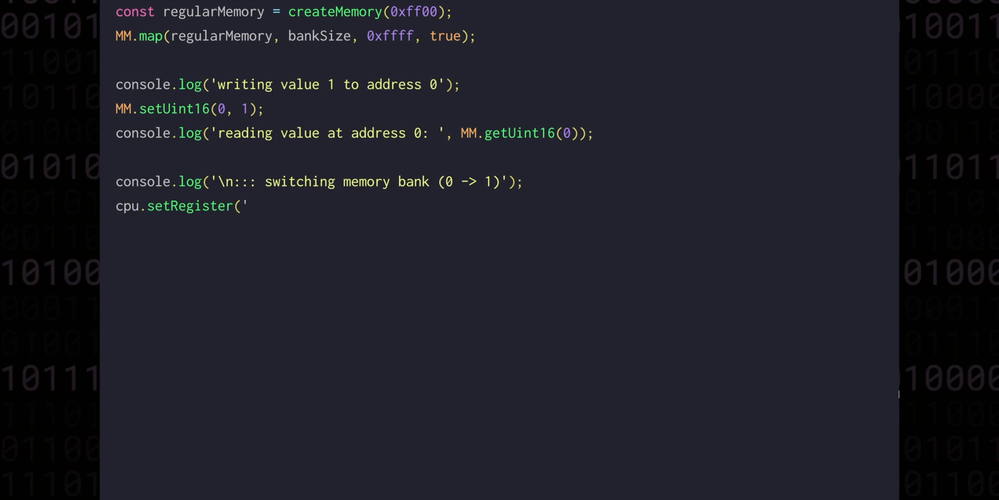
{"action": "type", "text": "mb', 1);"}
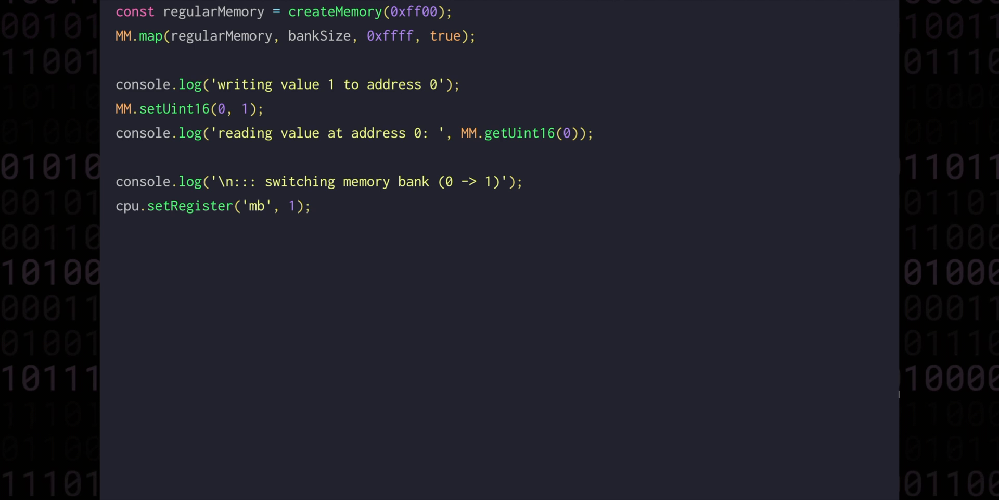
{"action": "type", "text": "console.log('reading value at address 0: ',"}
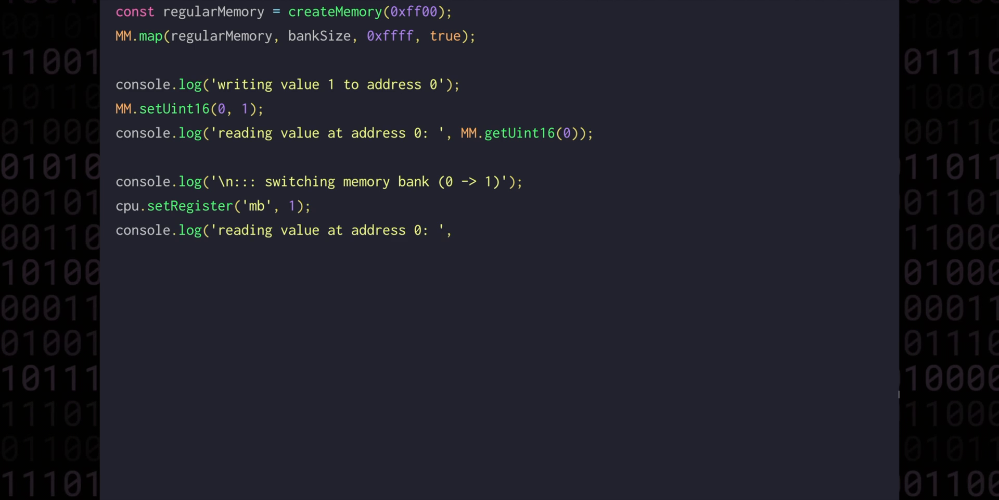
{"action": "type", "text": "MM.getUint16(0));"}
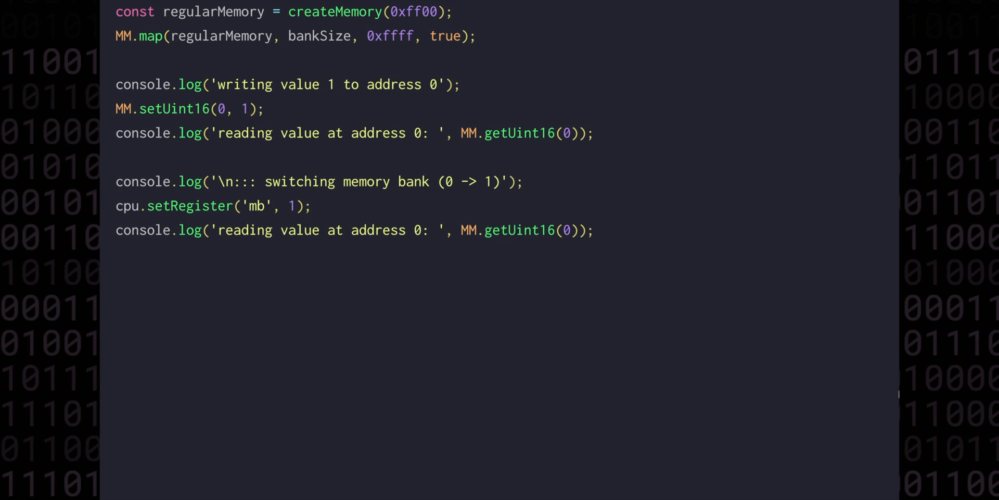
{"action": "type", "text": "console.log('writing value 42 to address 1');"}
{"action": "type", "text": "cpu.setRegister('mb"}
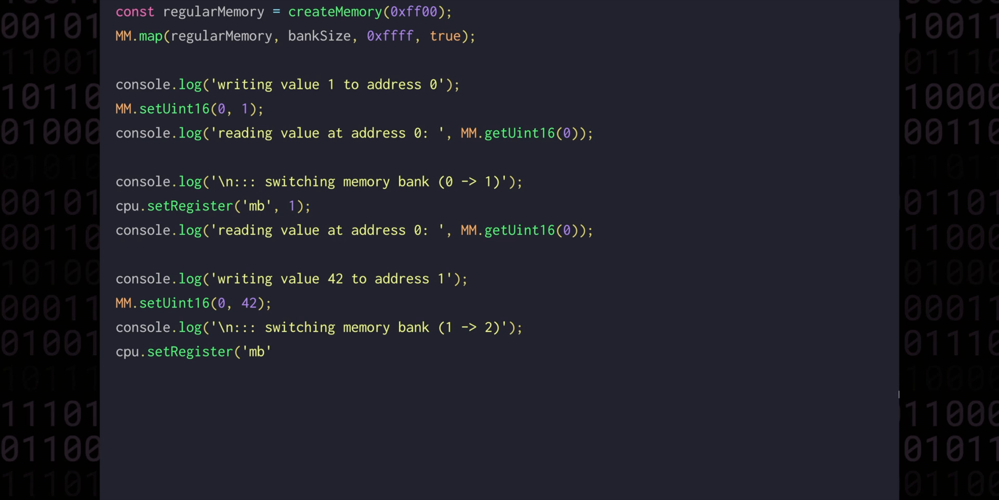
{"action": "type", "text": ", 2);"}
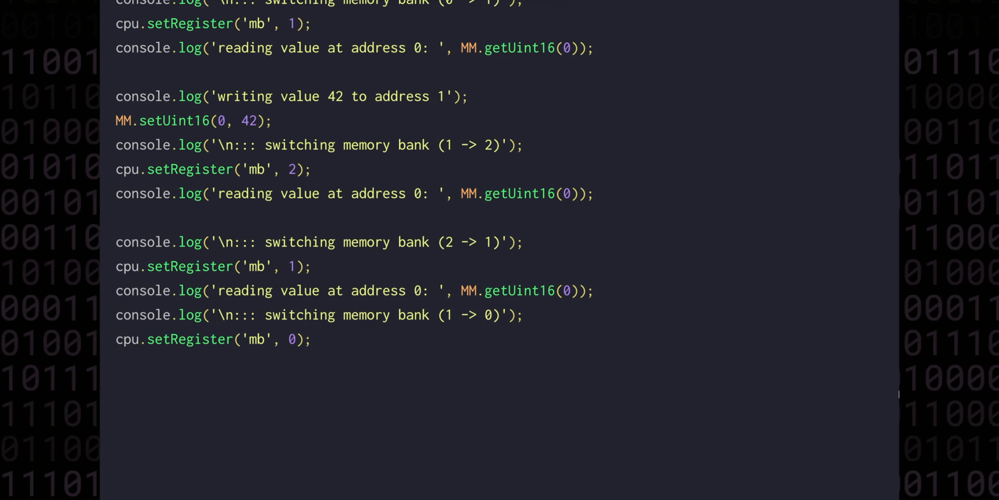
{"action": "type", "text": "console.log('reading value at address 0: ', MM.get"}
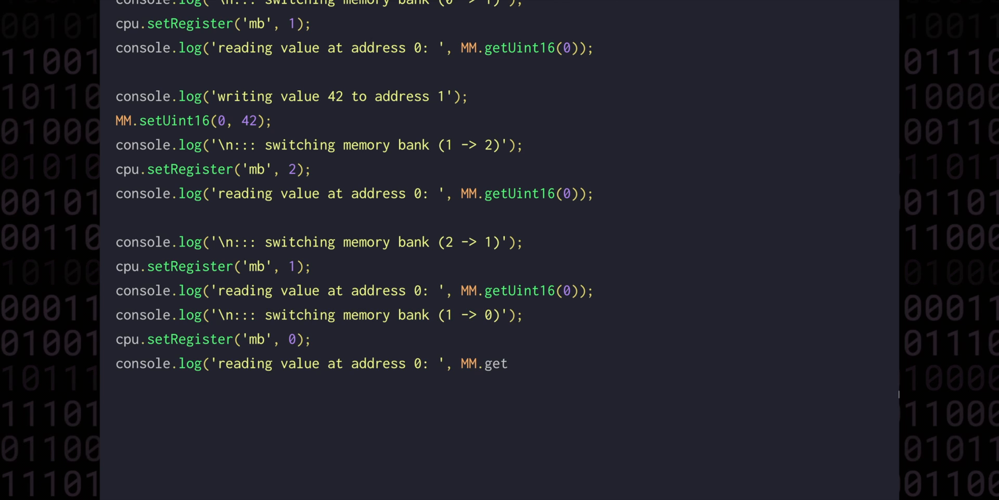